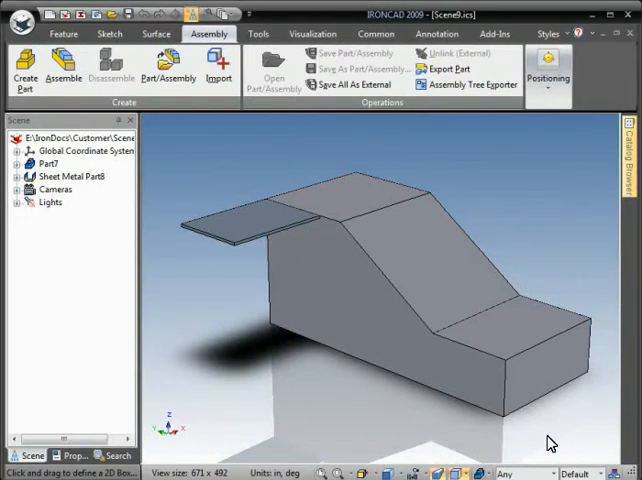
pyautogui.moveTo(397, 387)
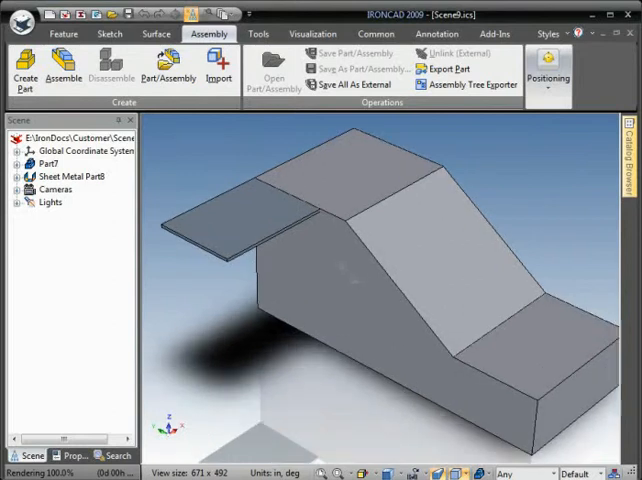
# Add a bend to the sheet metal stock's front edge, where the solid's top meets the slope, and orbit to view it.
pyautogui.click(71, 176)
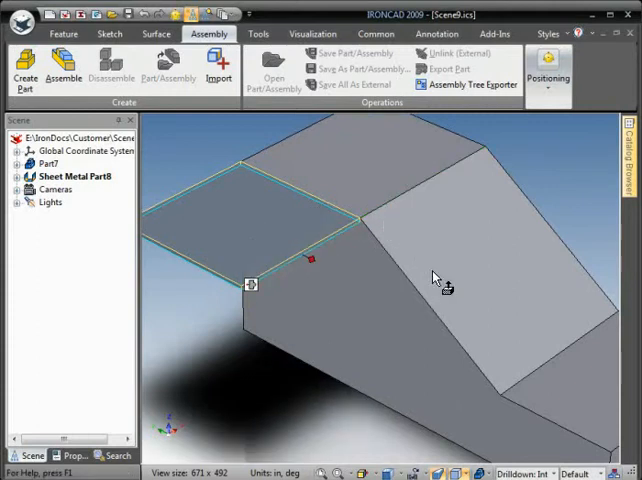
pyautogui.moveTo(520, 302)
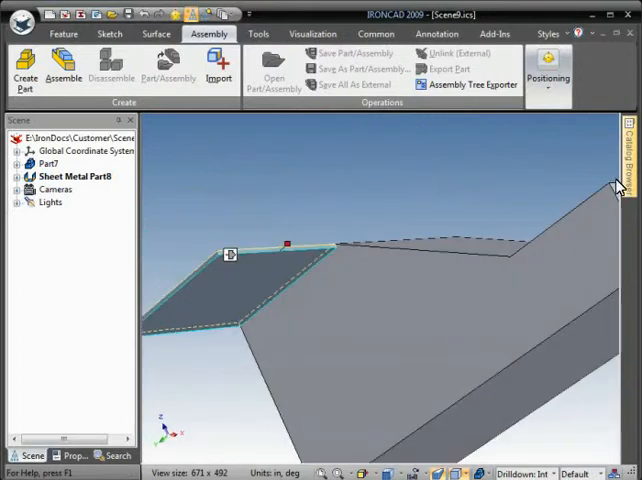
pyautogui.click(633, 150)
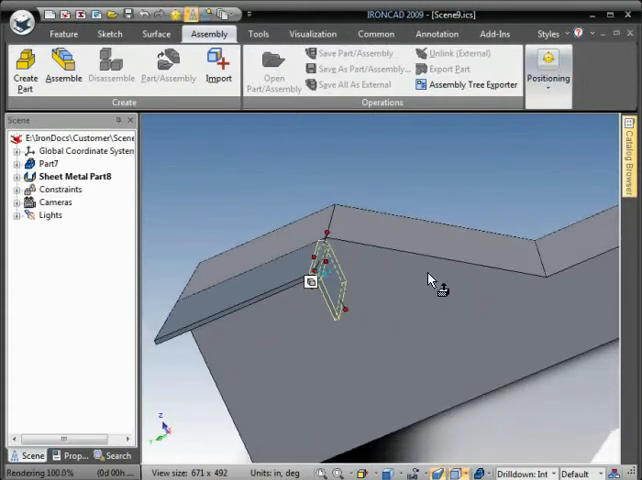
pyautogui.moveTo(338, 232)
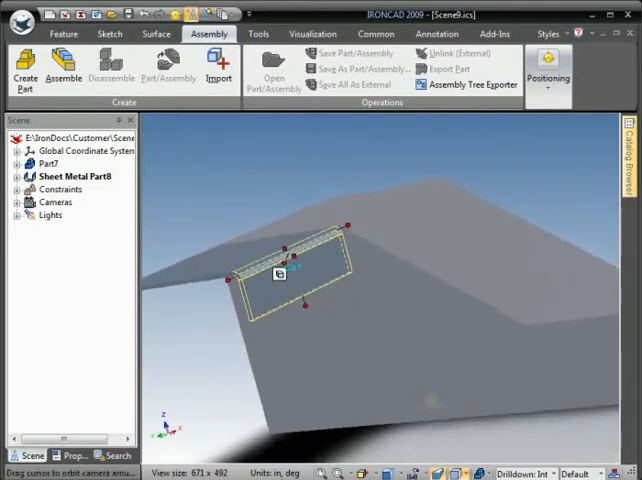
pyautogui.moveTo(350, 280); pyautogui.dragTo(295, 270)
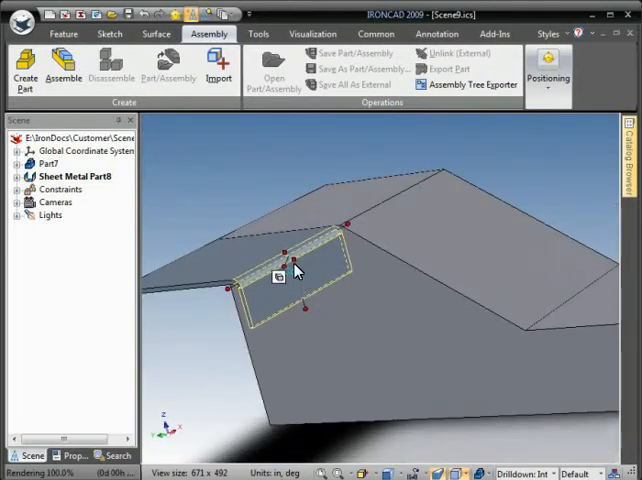
# Apply Parallel To Edge to the new bend from its right-click handle menu.
pyautogui.rightClick(295, 268)
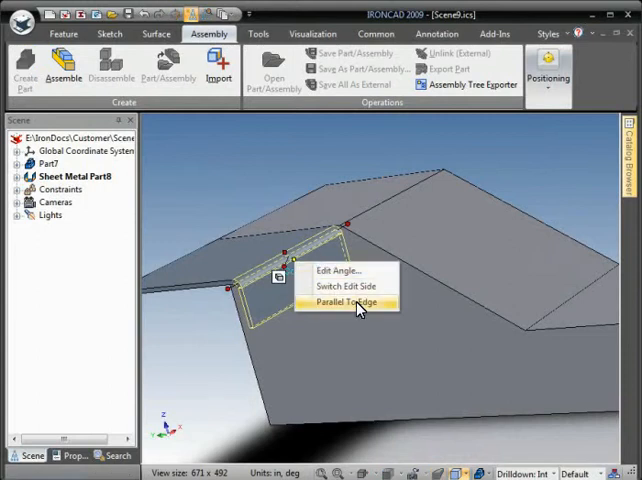
pyautogui.click(345, 302)
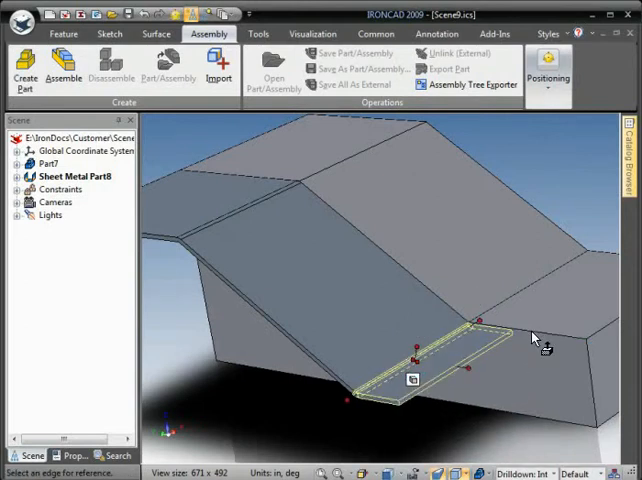
pyautogui.moveTo(535, 338)
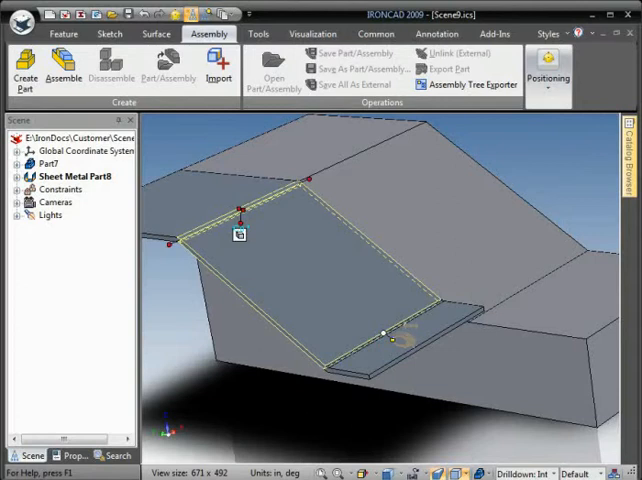
pyautogui.rightClick(388, 340)
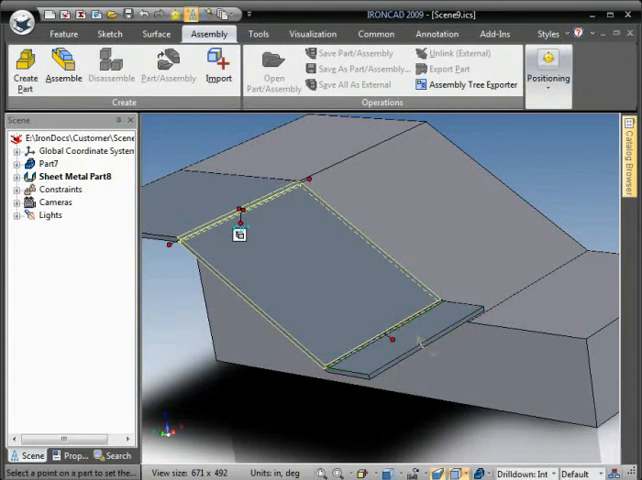
pyautogui.rightClick(414, 332)
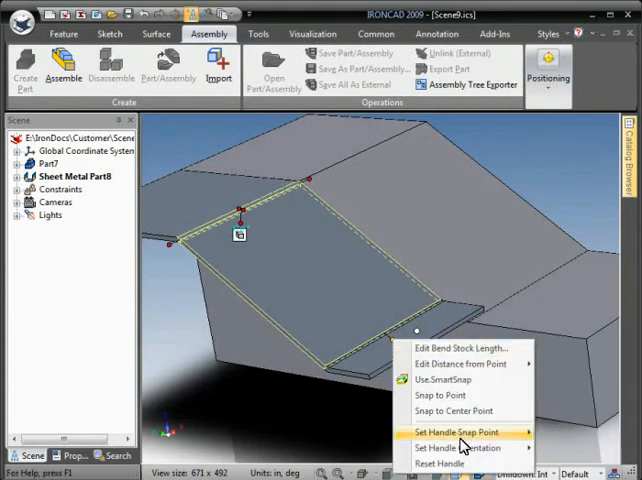